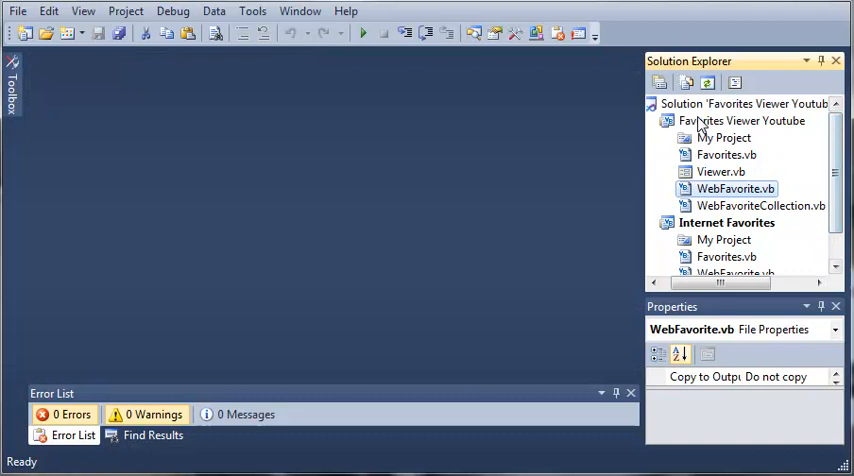
- Make Favorites Viewer Youtube the startup project from its Solution Explorer context menu
right_click(740, 120)
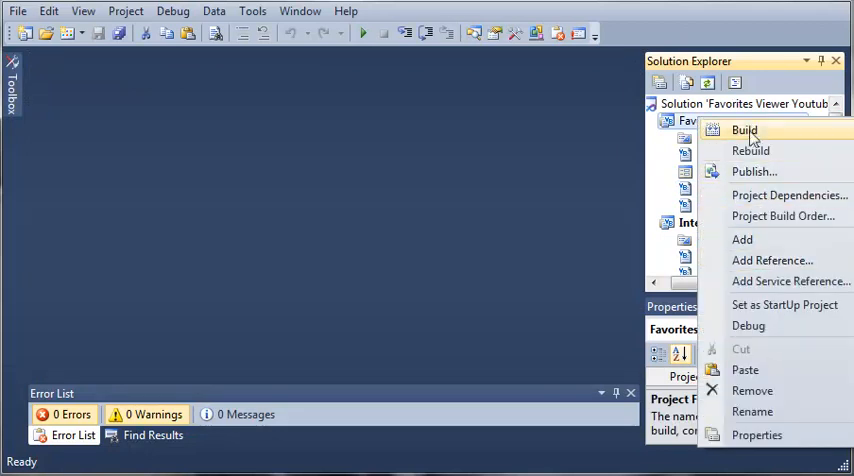
mouse_move(784, 304)
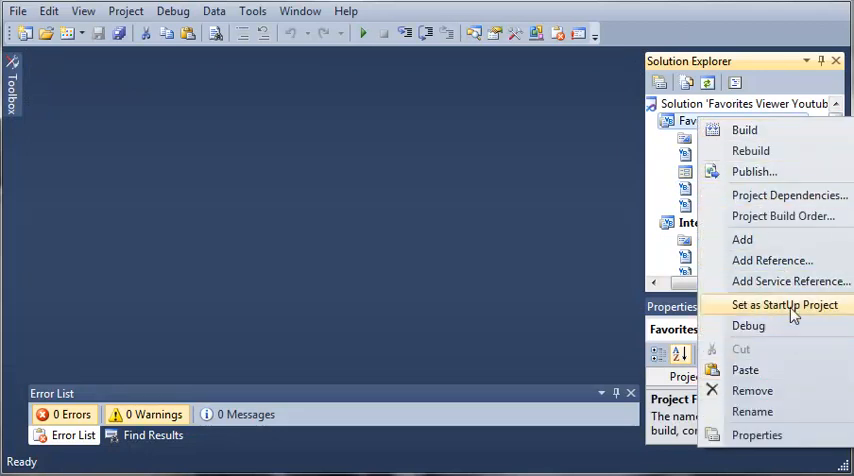
left_click(784, 304)
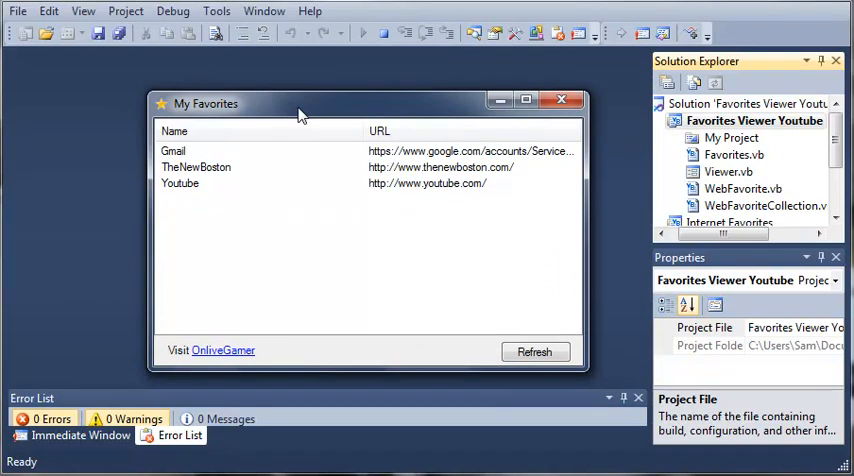
left_click(174, 132)
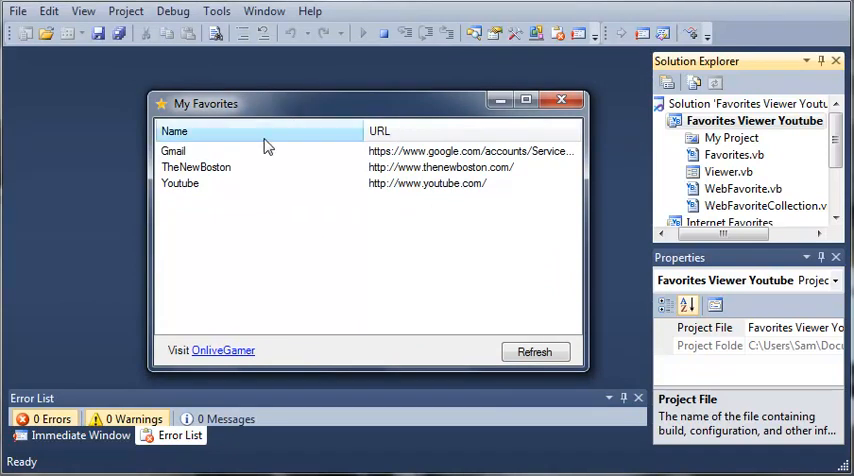
left_click(200, 184)
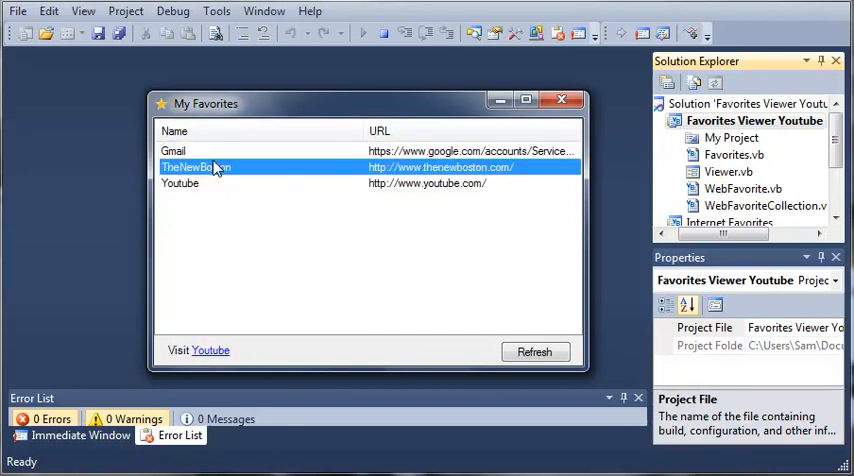
left_click(174, 152)
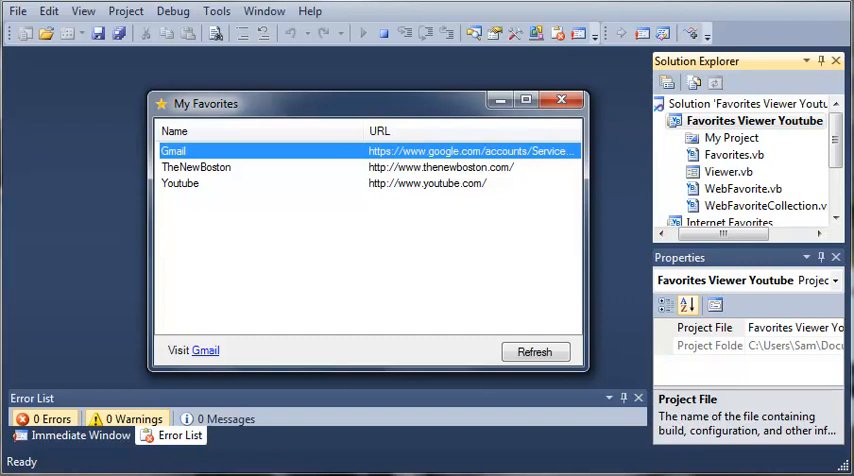
left_click(196, 168)
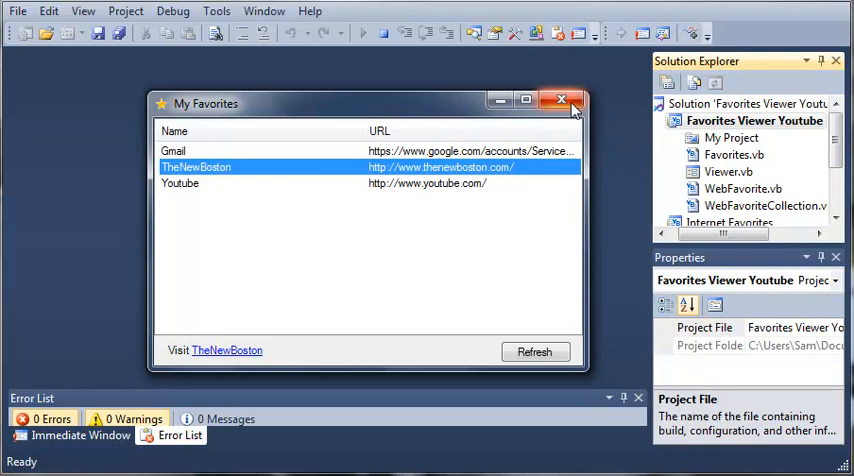
left_click(560, 100)
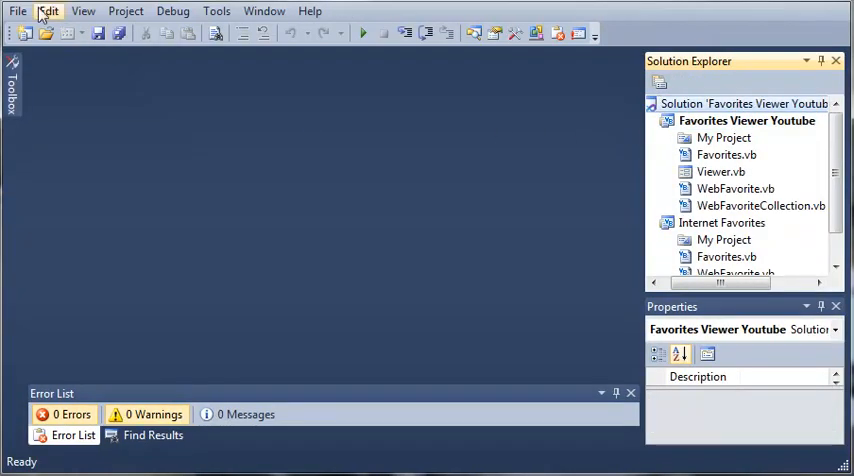
- Add a new Class Library project named Favorites Viewer Tray to the solution
left_click(16, 12)
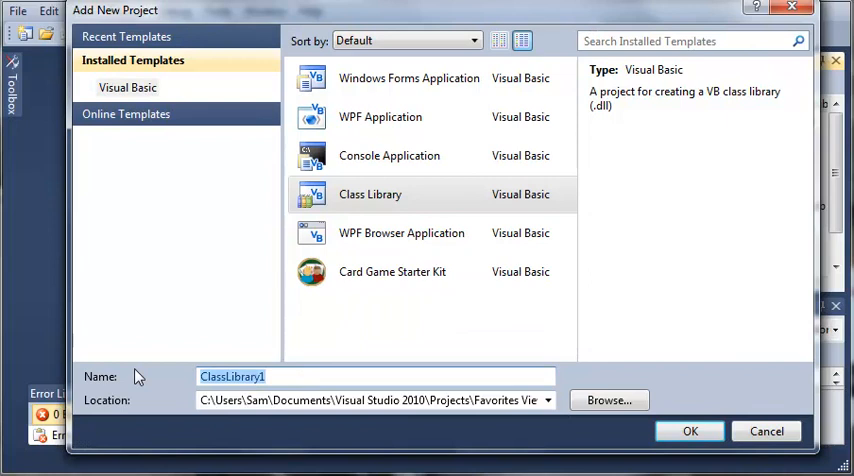
type("Favorites Viewer")
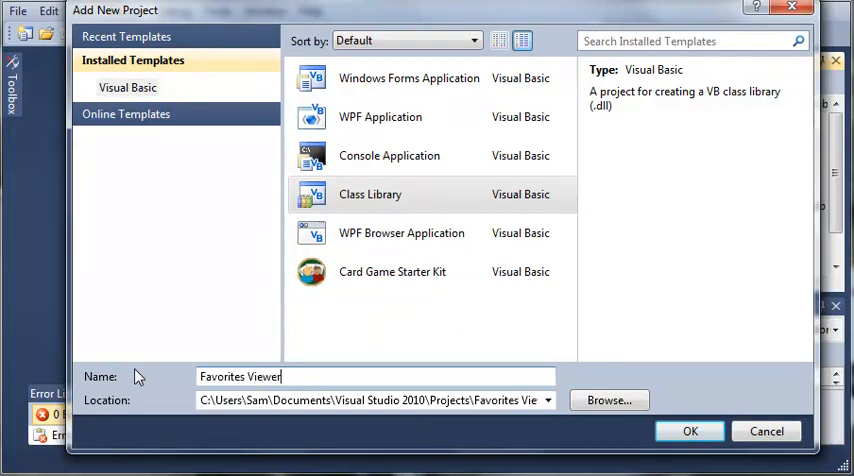
type("Tray")
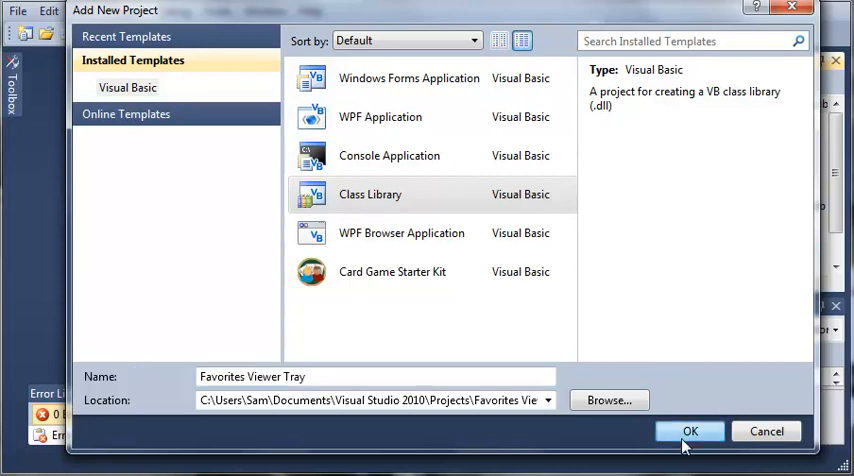
left_click(688, 432)
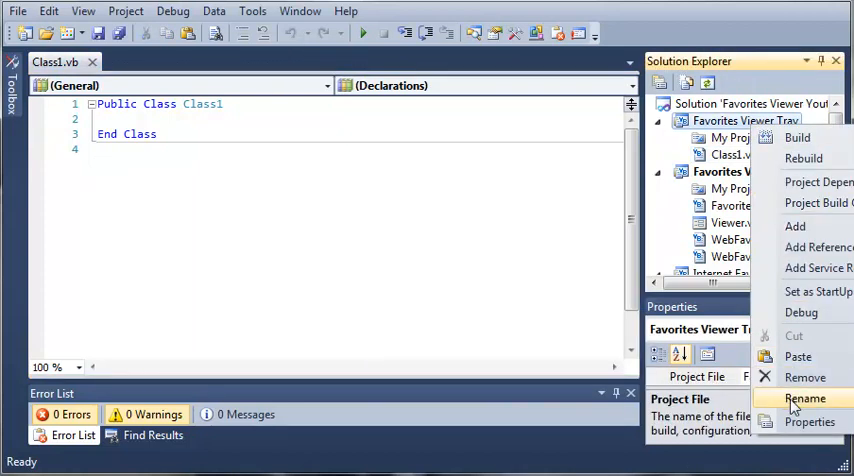
- Remove the Favorites Viewer Tray project from the solution, discarding its changes
left_click(806, 398)
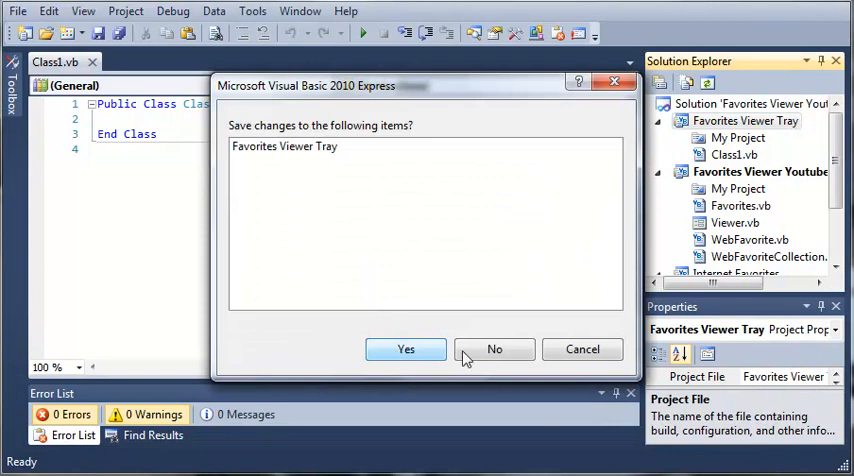
left_click(494, 348)
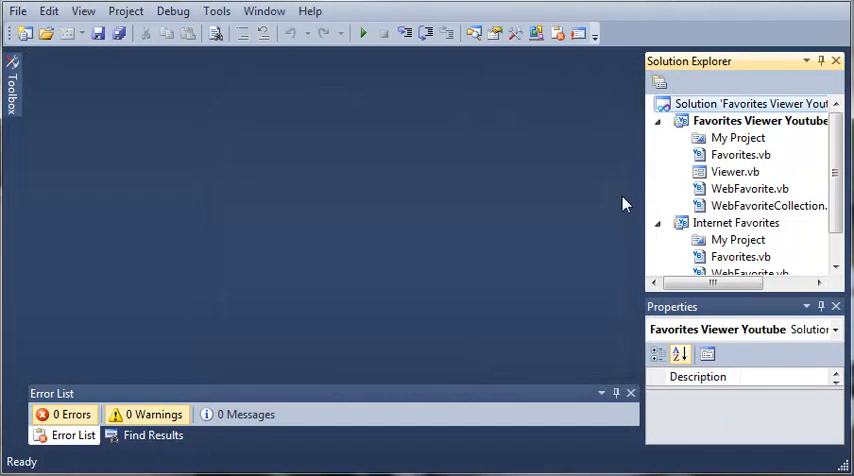
- Add a Windows Forms Application project named Favorites Viewer Tray, hitting a folder-exists error
left_click(16, 12)
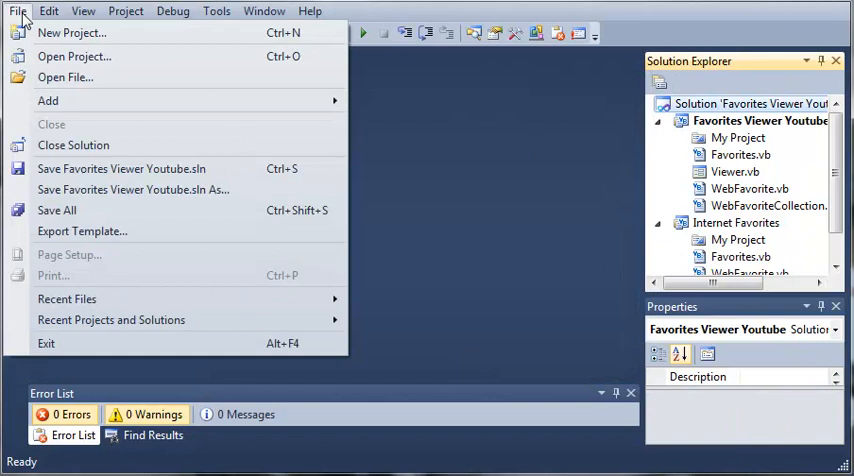
left_click(72, 32)
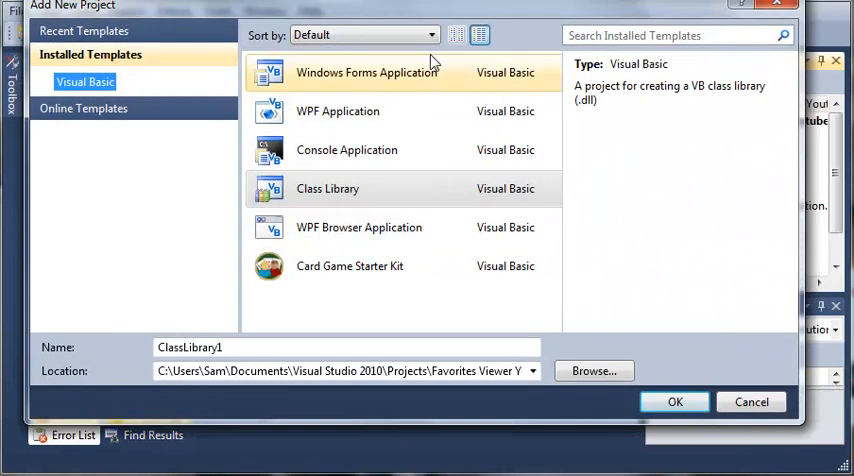
left_click(368, 72)
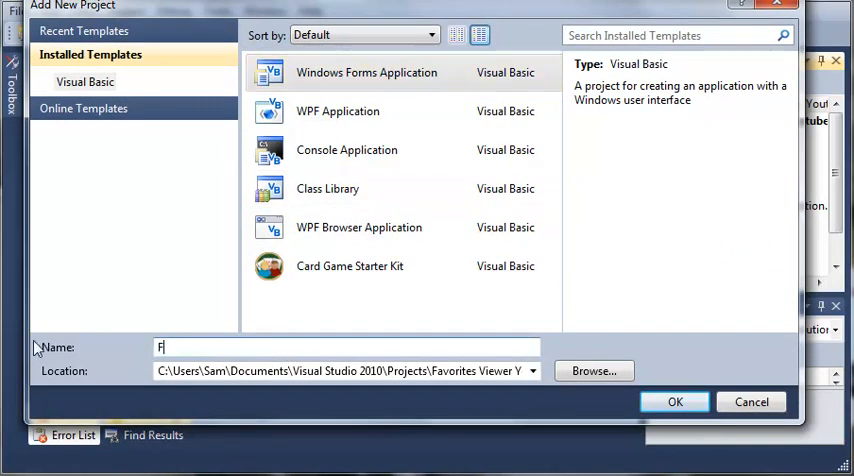
type("avorites SV")
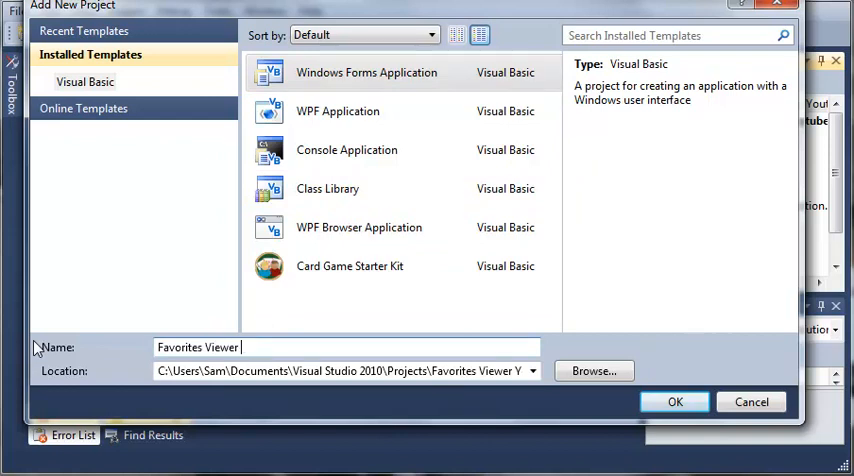
type("Tray")
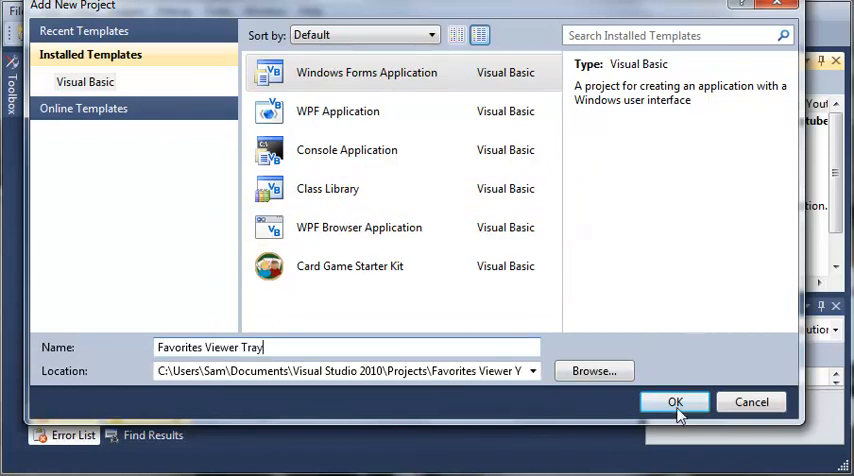
left_click(676, 400)
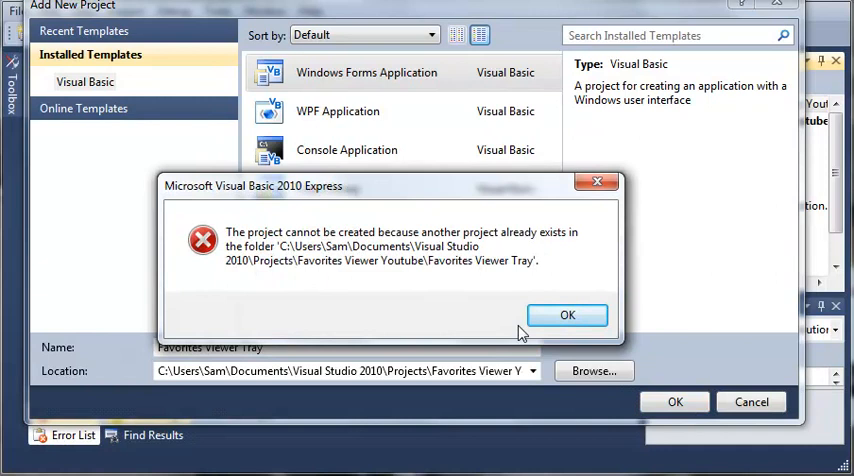
- Dismiss the error and create the project as Favorites Viewer Tray Youtube instead
left_click(568, 314)
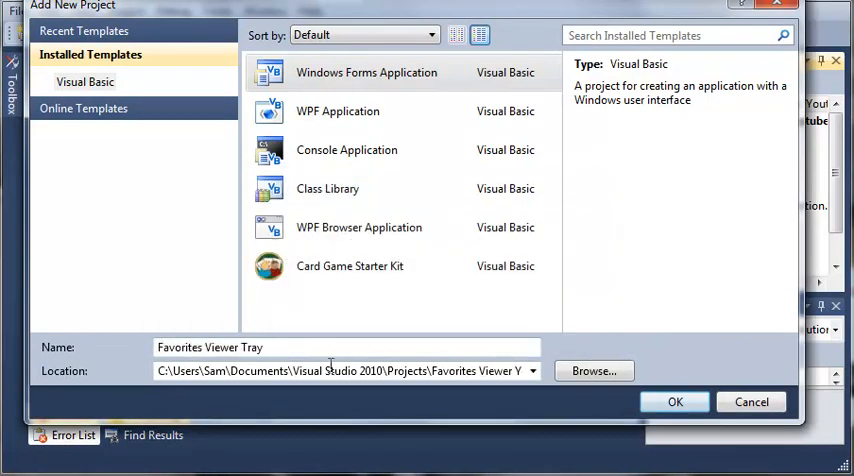
type("Youtube")
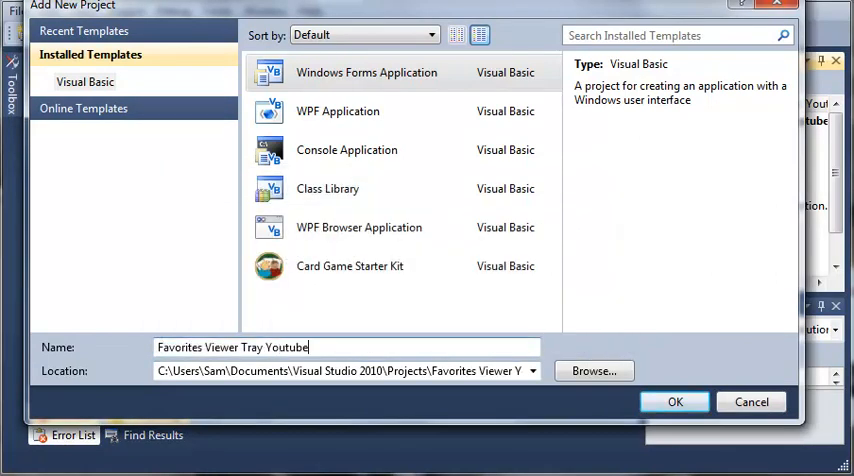
left_click(676, 400)
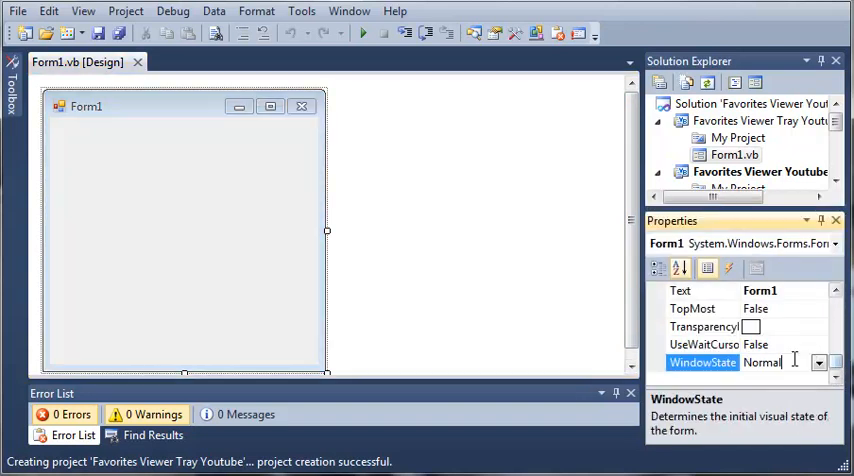
- Set Form1's WindowState to Minimized and ShowInTaskbar to False
left_click(818, 362)
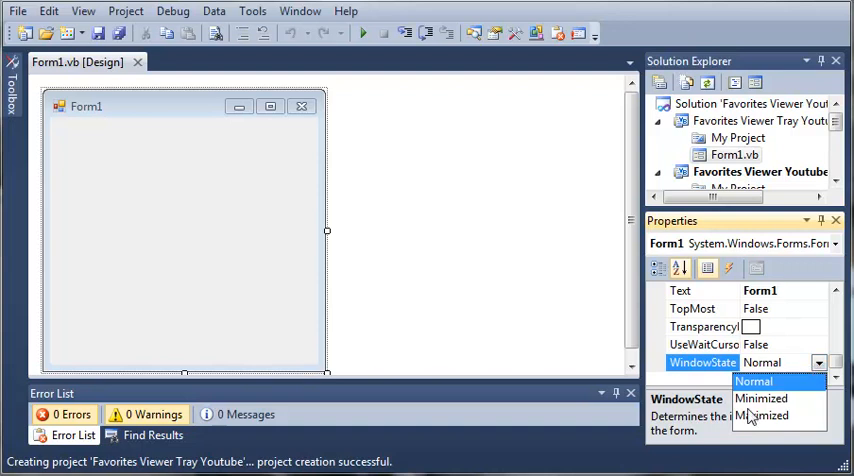
left_click(760, 398)
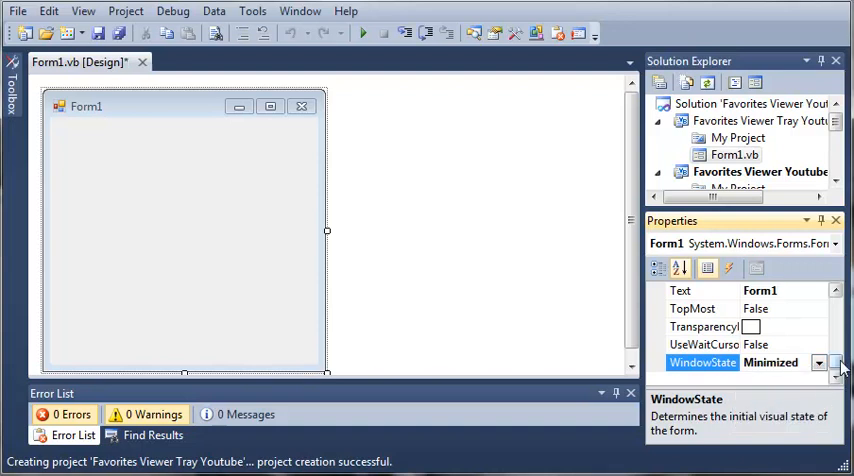
scroll("down", 3)
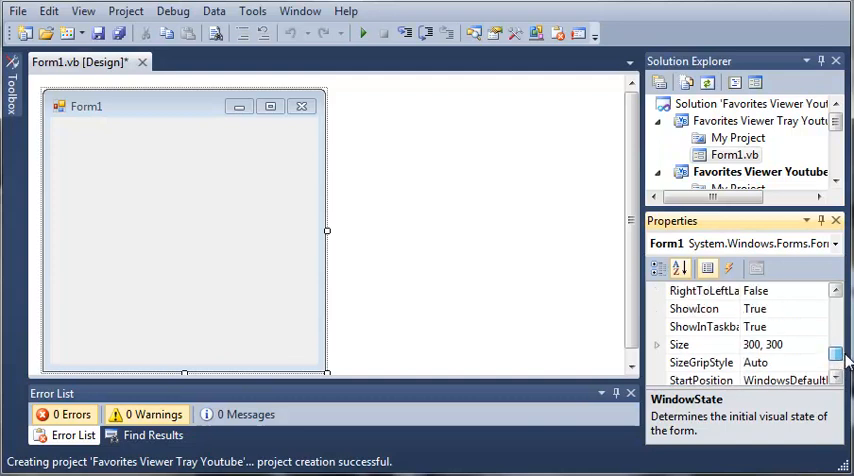
left_click(820, 326)
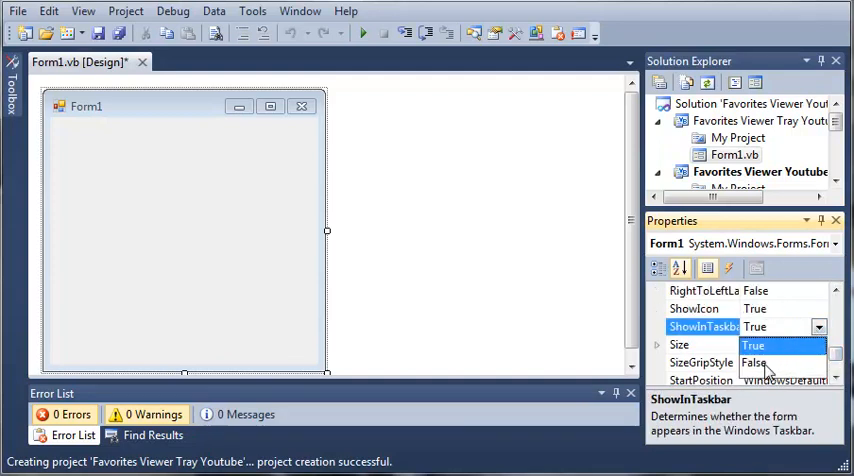
left_click(752, 362)
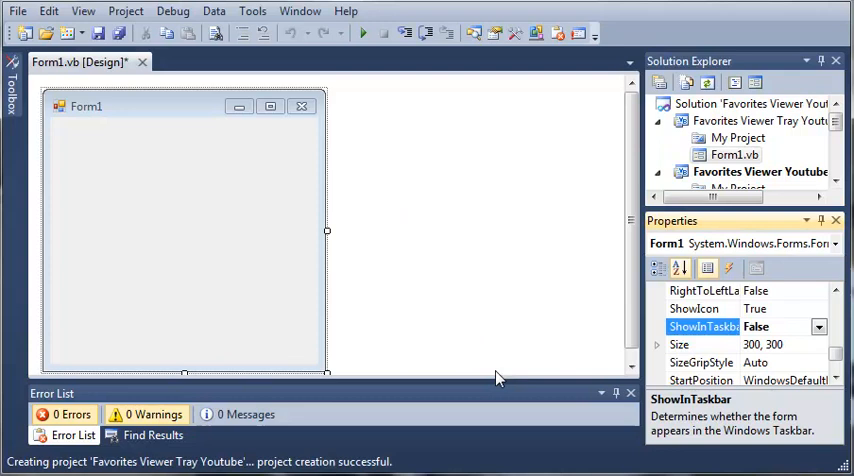
mouse_move(264, 44)
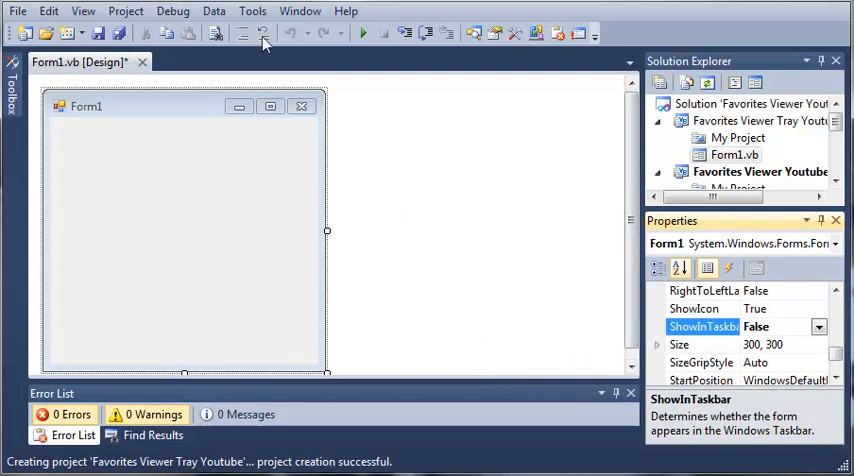
mouse_move(156, 164)
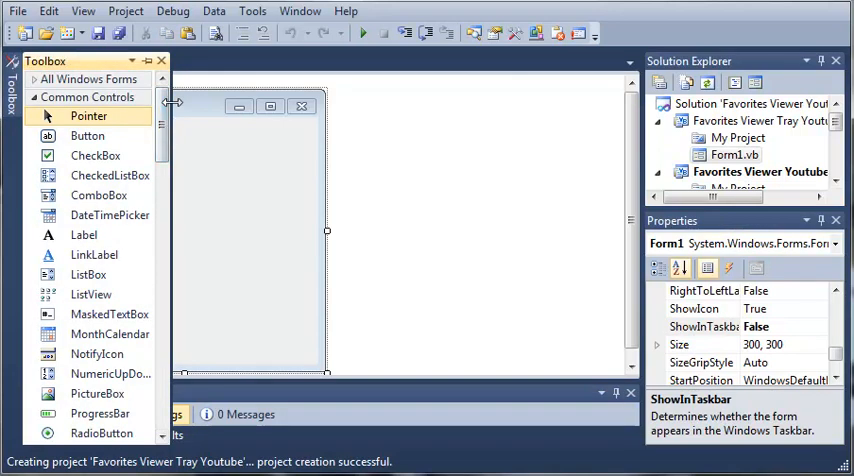
- Select the new NotifyIcon component and enter icnNotifyFavorites as its text
scroll("down", 3)
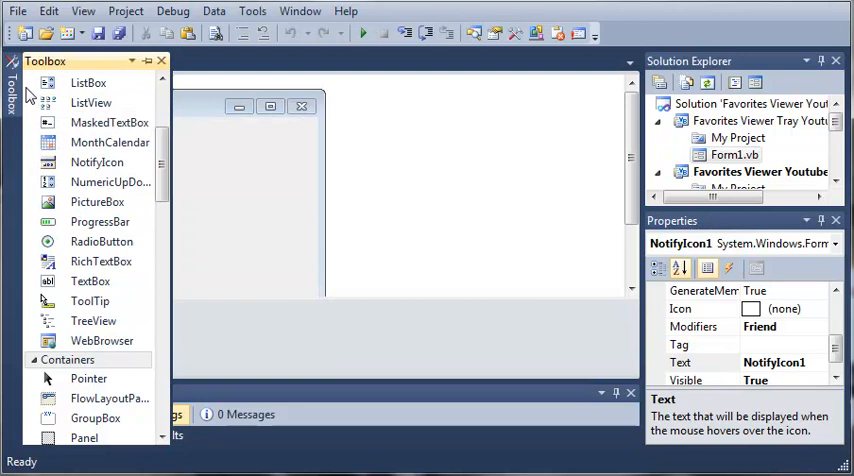
mouse_move(148, 62)
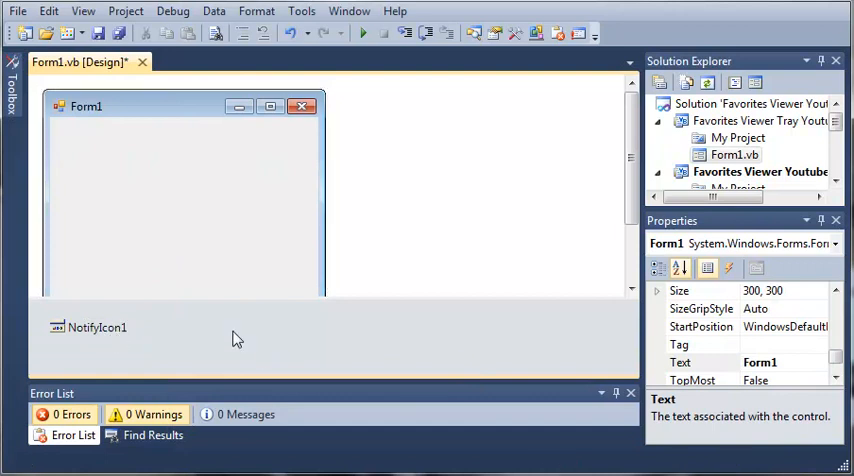
left_click(90, 328)
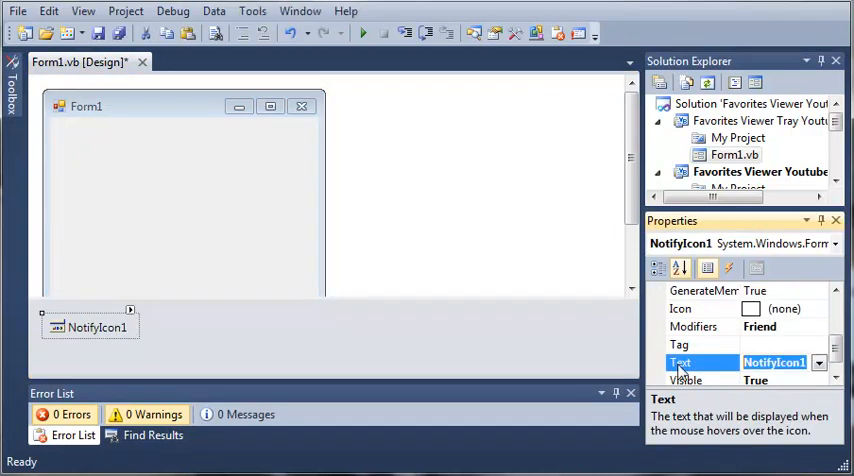
type("icnNo")
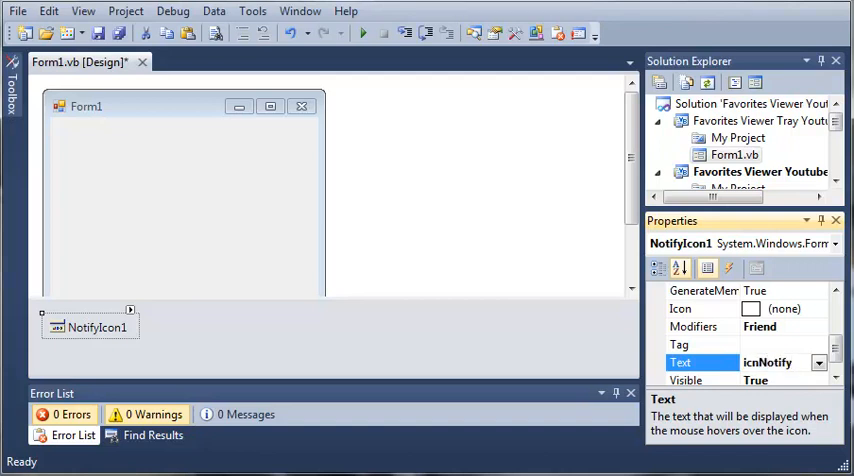
type("tifyFavorites")
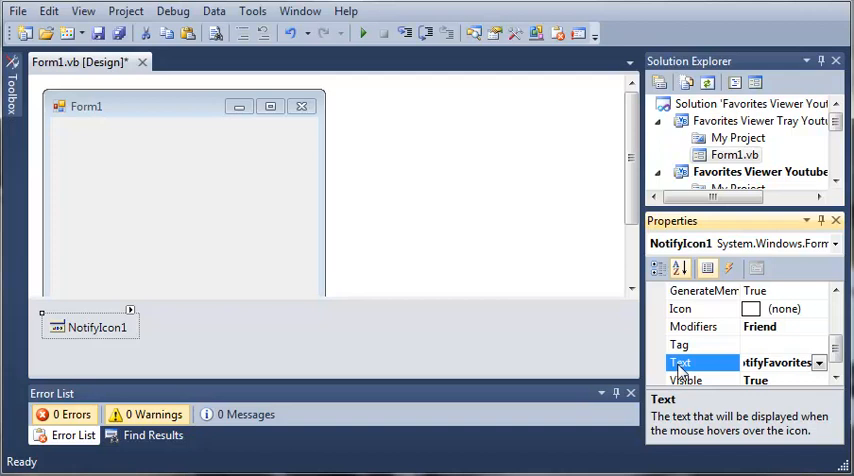
mouse_move(580, 368)
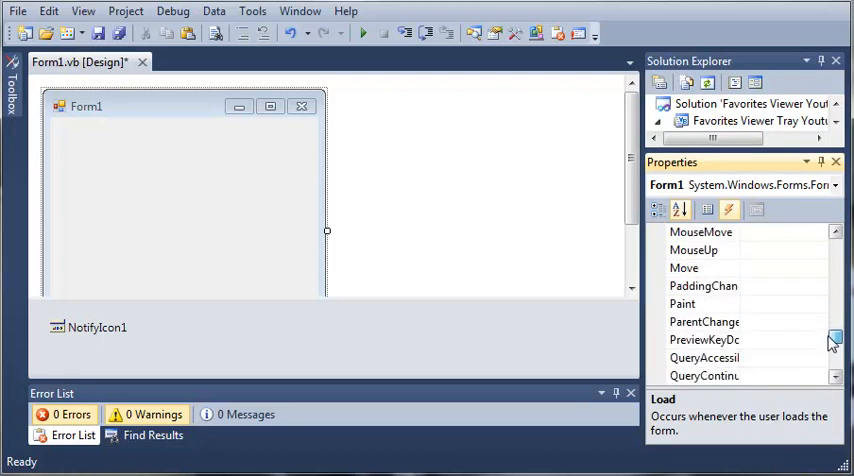
- Create Form1's VisibleChanged handler with: If Me.Visible = True Then Me.Visible = False
scroll("down", 3)
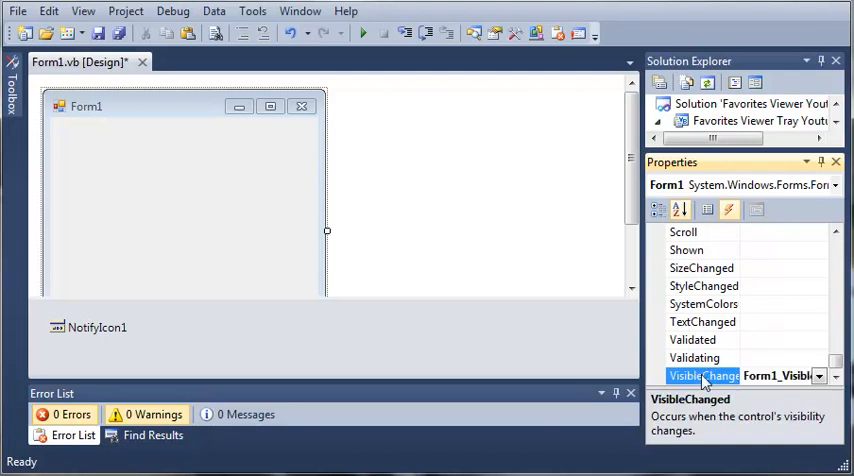
double_click(704, 376)
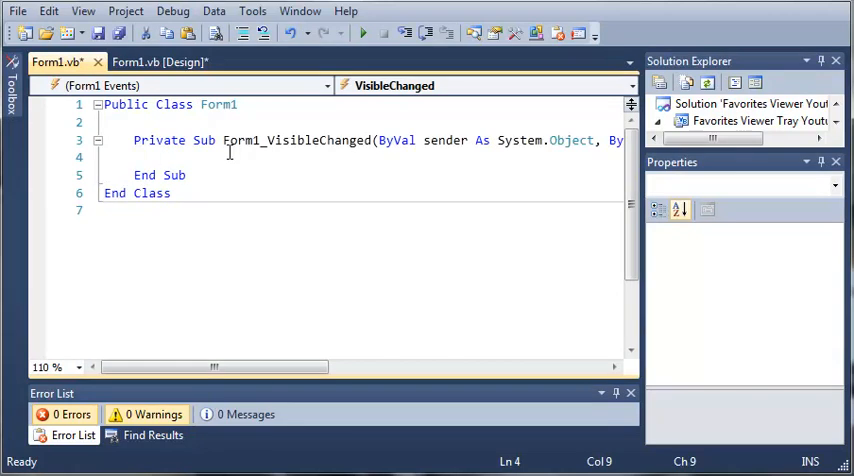
type("If Me.Visible")
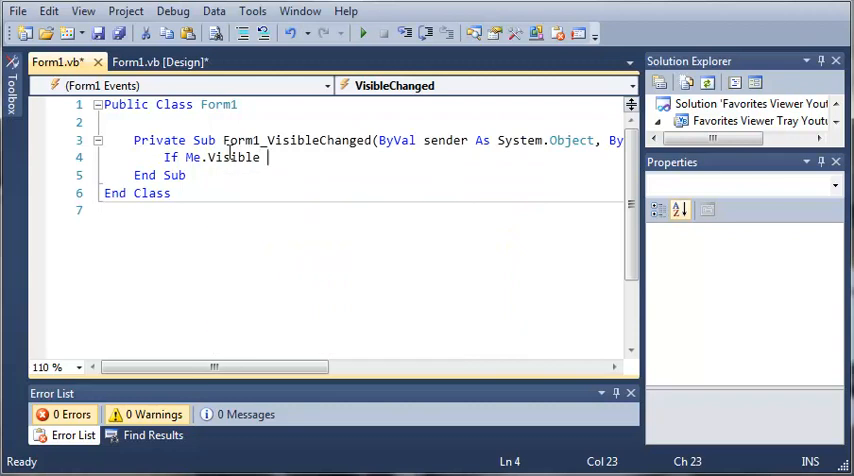
type("= True Then Me.")
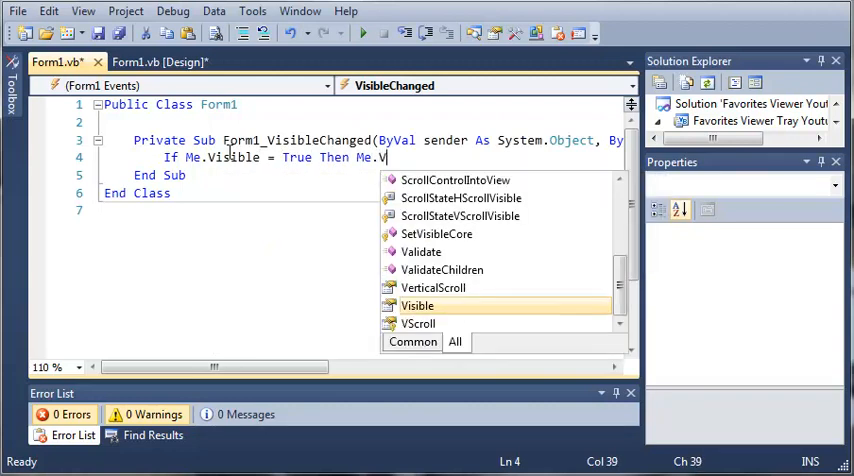
type("Visible =")
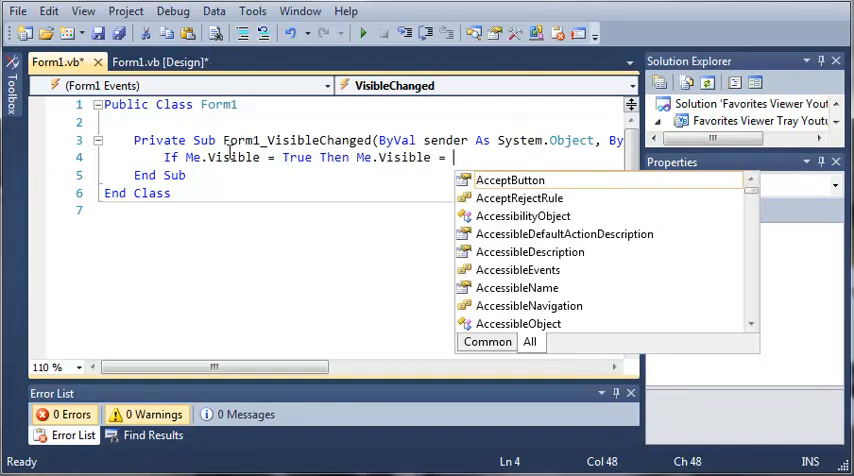
type("False")
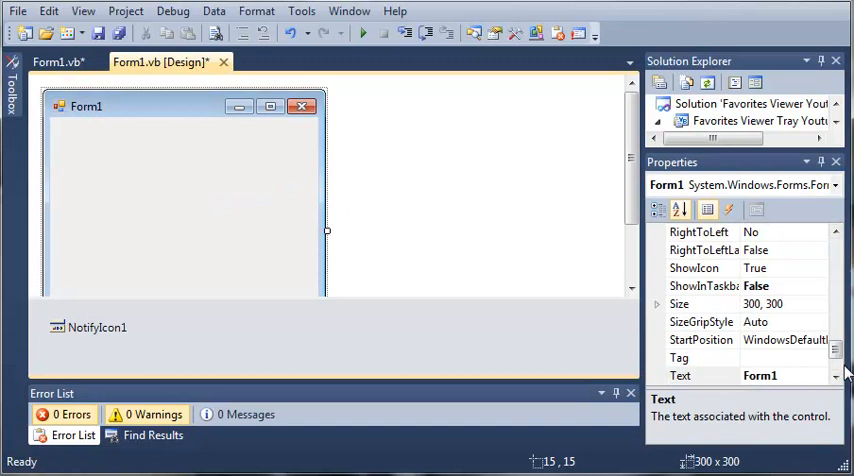
- Rename the NotifyIcon component to icnNotify
left_click(88, 328)
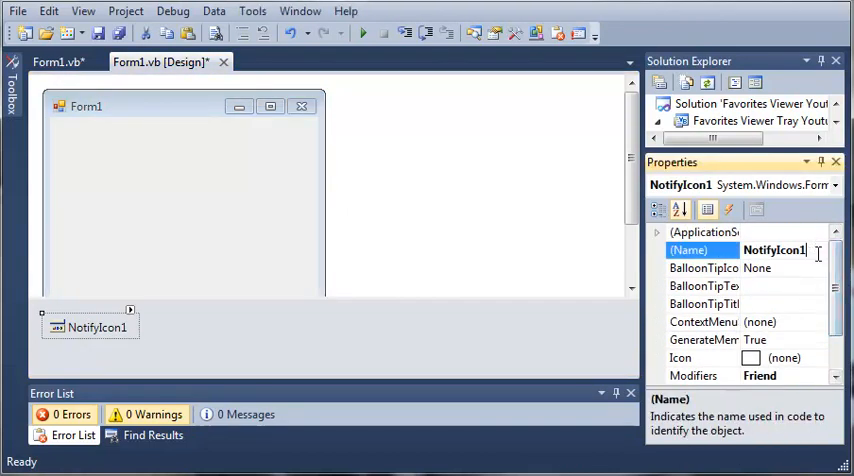
type("icn")
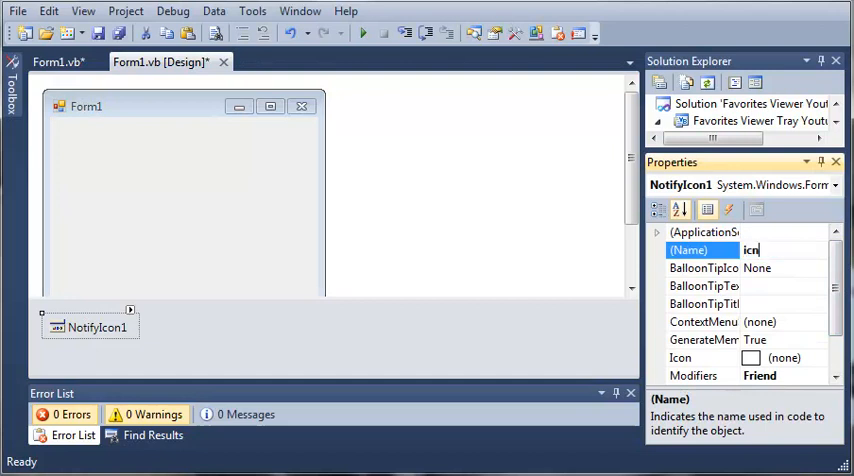
type("Notify")
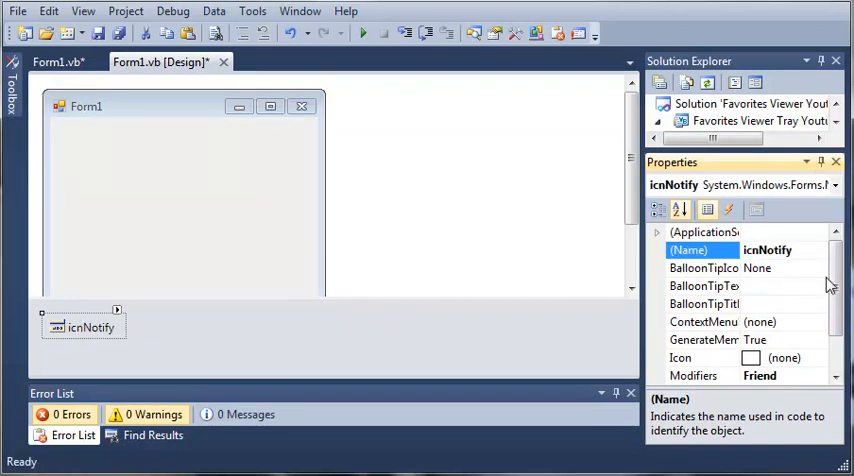
- Give icnNotify the Windows_Live_Favorites_logo.ico icon and the tooltip Right Click For Favorites
scroll("down", 3)
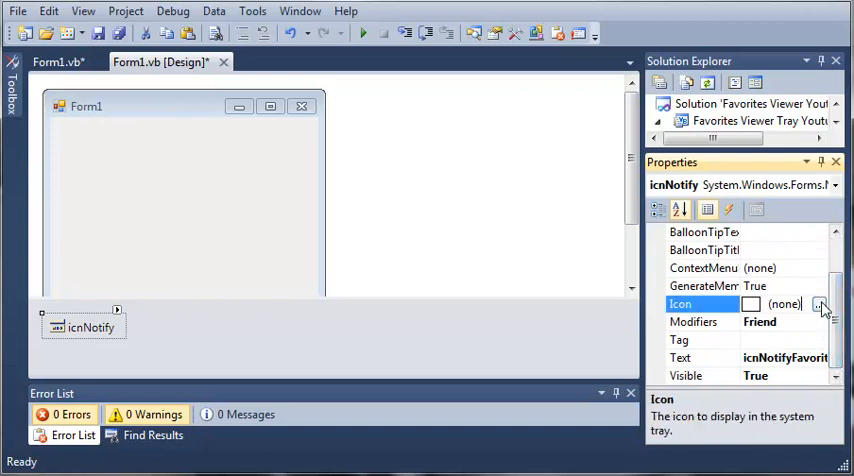
left_click(820, 304)
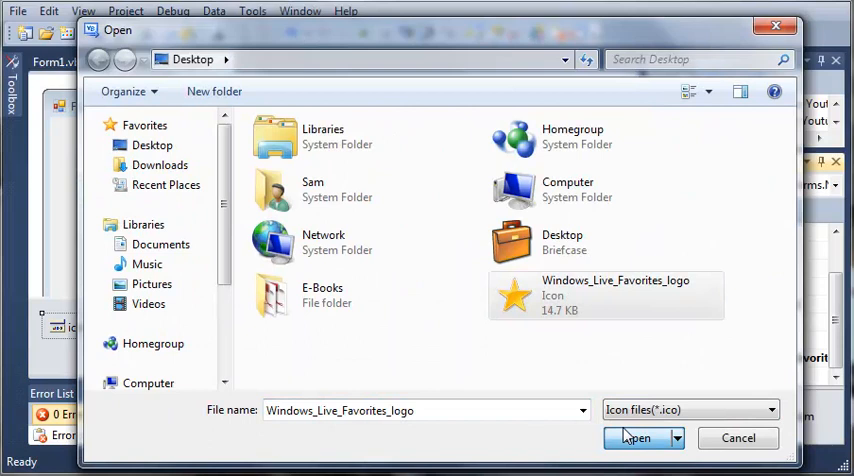
left_click(636, 438)
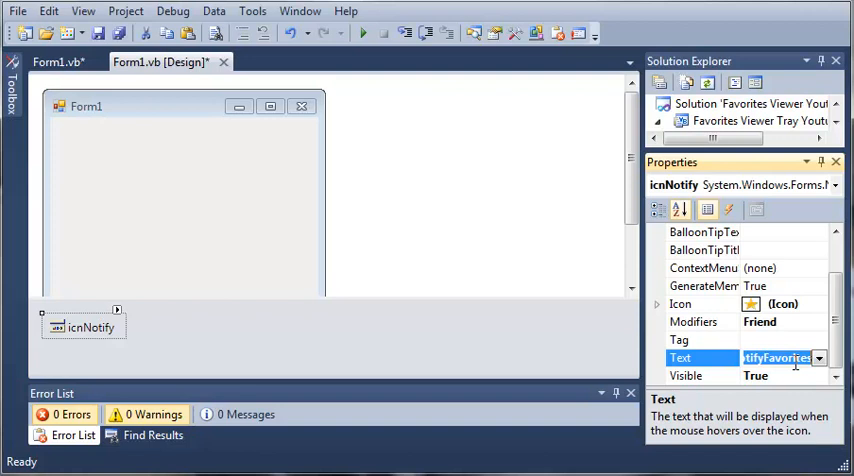
type("Right C")
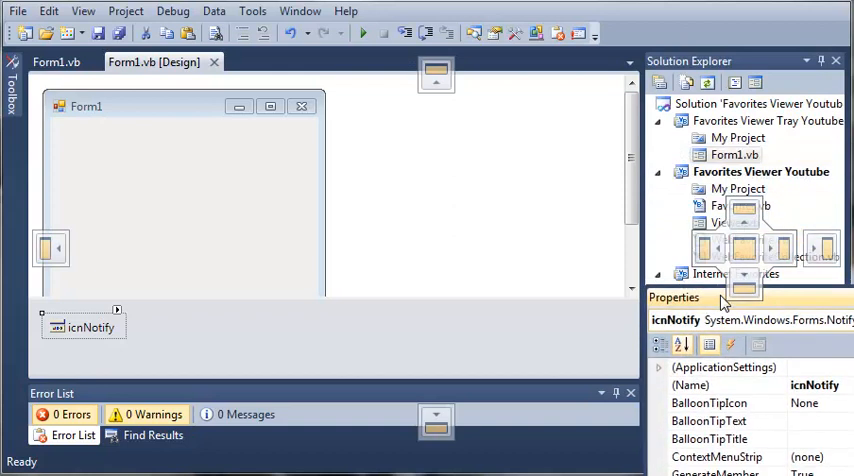
- Start the tray project from its Solution Explorer context menu after saving
left_click(756, 172)
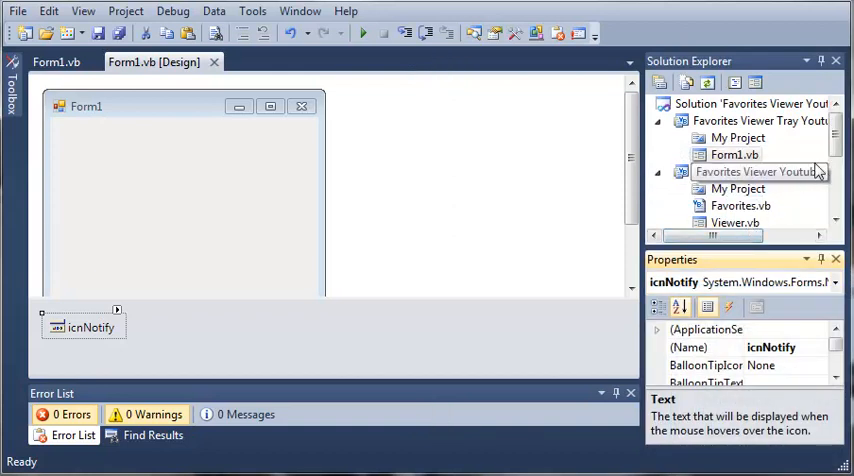
right_click(756, 172)
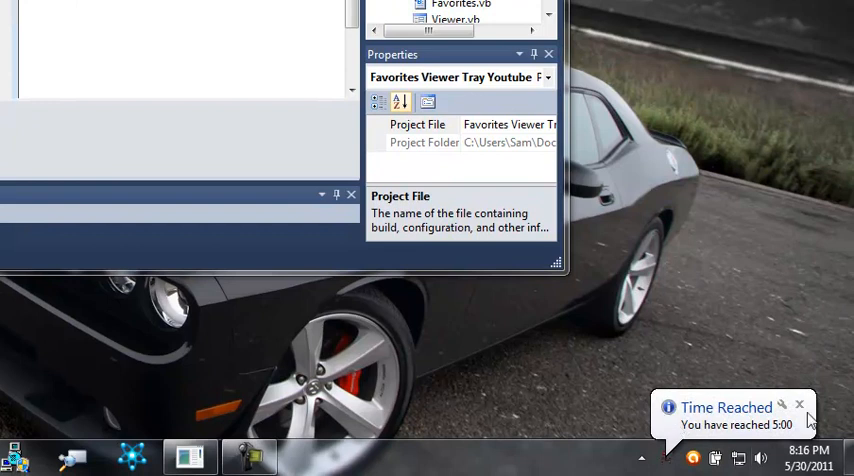
- Dismiss the Time Reached balloon and expand the hidden notification-area icons
left_click(800, 404)
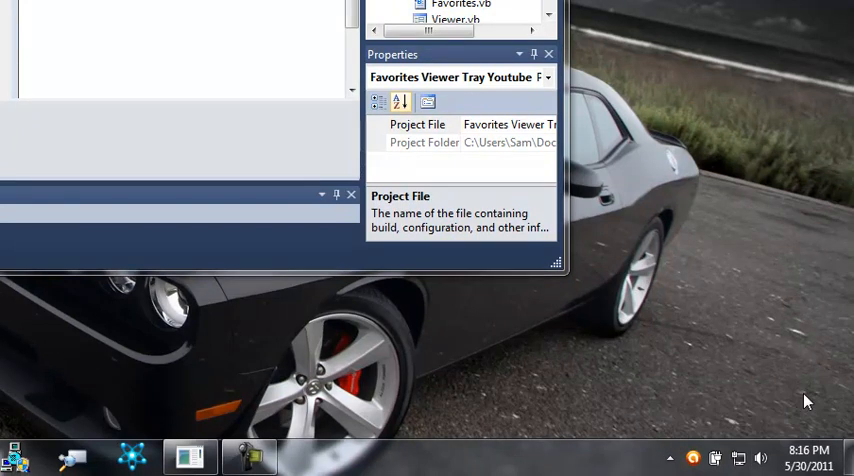
left_click(668, 458)
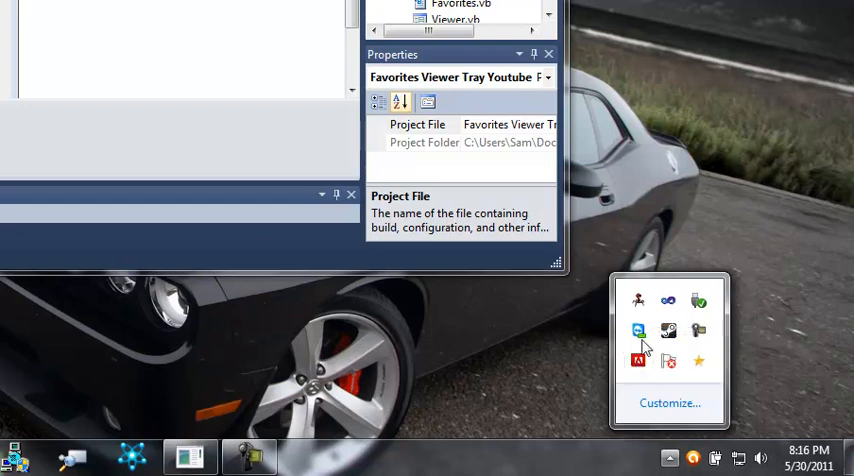
mouse_move(700, 362)
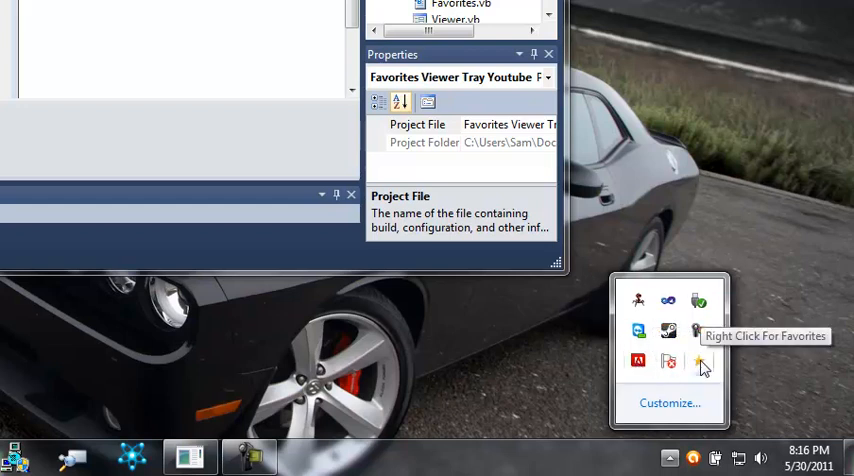